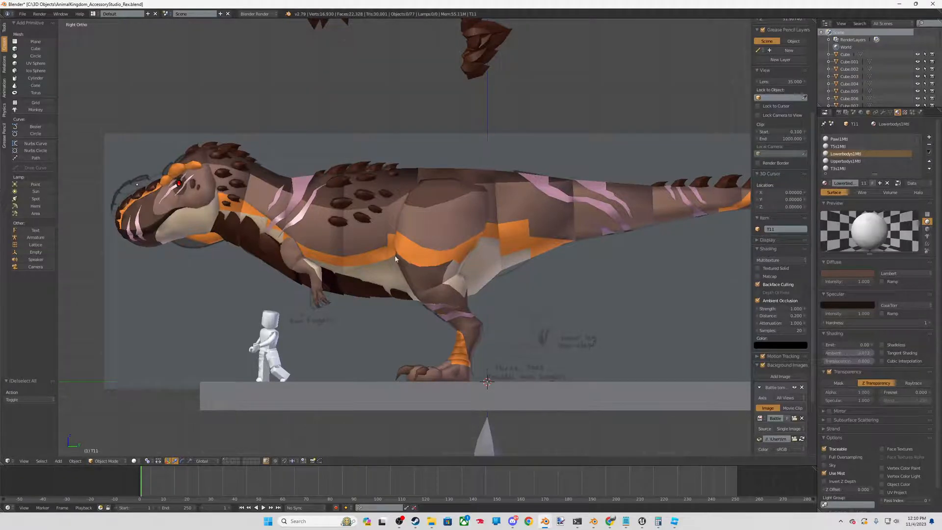
Step: Add a cube at the brow with Subdivision Surface and Mirror modifiers and shape it into a wedge horn
{"action": "scroll", "scroll_direction": "down", "scroll_amount": 3}
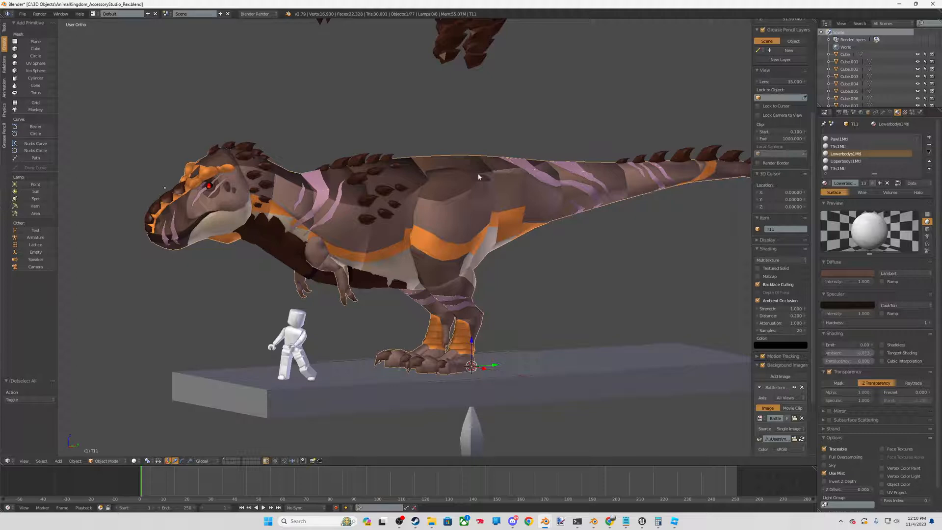
{"action": "mouse_move", "coordinate": [433, 150]}
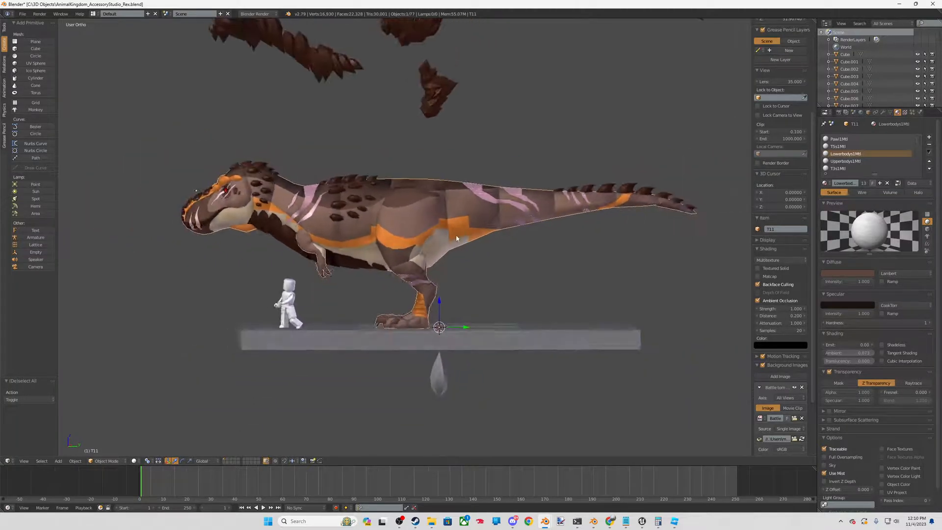
{"action": "key", "text": "Tab"}
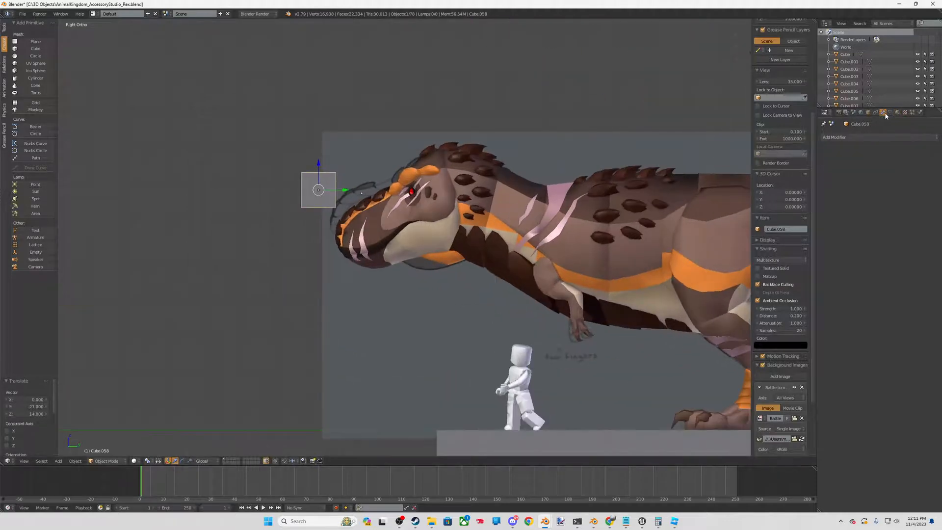
{"action": "left_click", "coordinate": [834, 136]}
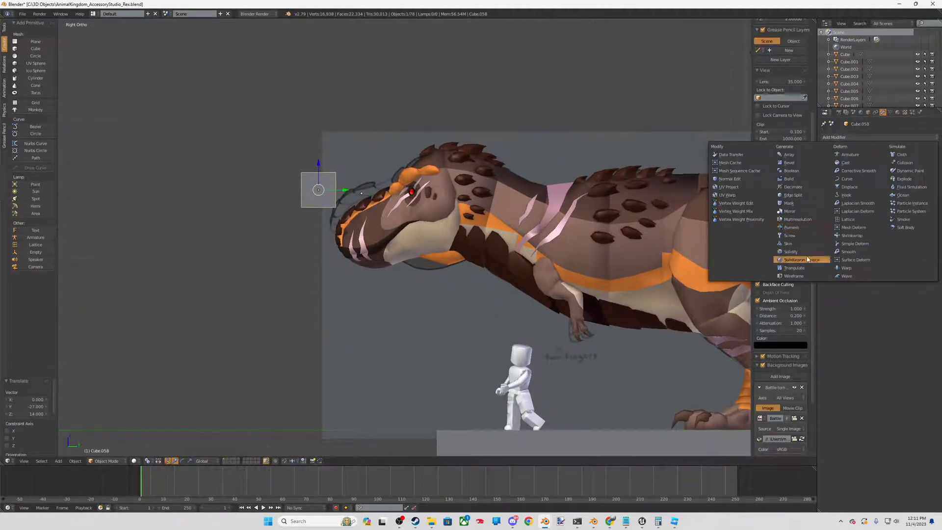
{"action": "left_click", "coordinate": [794, 259]}
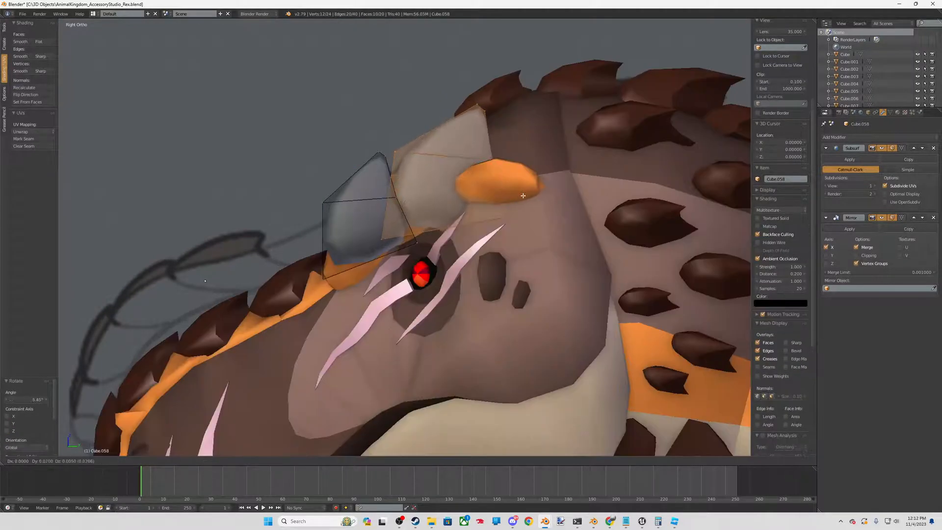
Step: Extrude the brow spike into a row of grey horn spikes above and behind the eye
{"action": "key", "text": "Tab"}
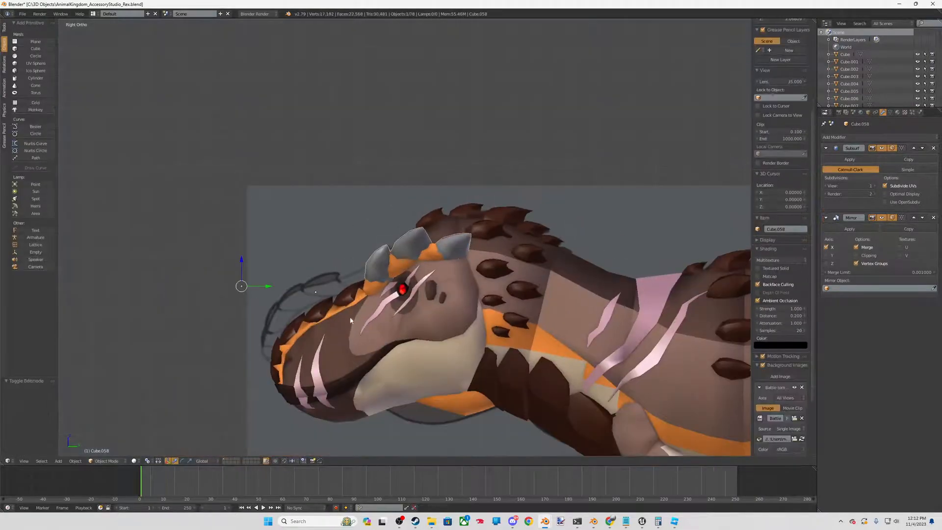
Step: Enlarge the brow spikes into a taller crest and enable Auto Smooth for crisp faceted shading
{"action": "key", "text": "Tab"}
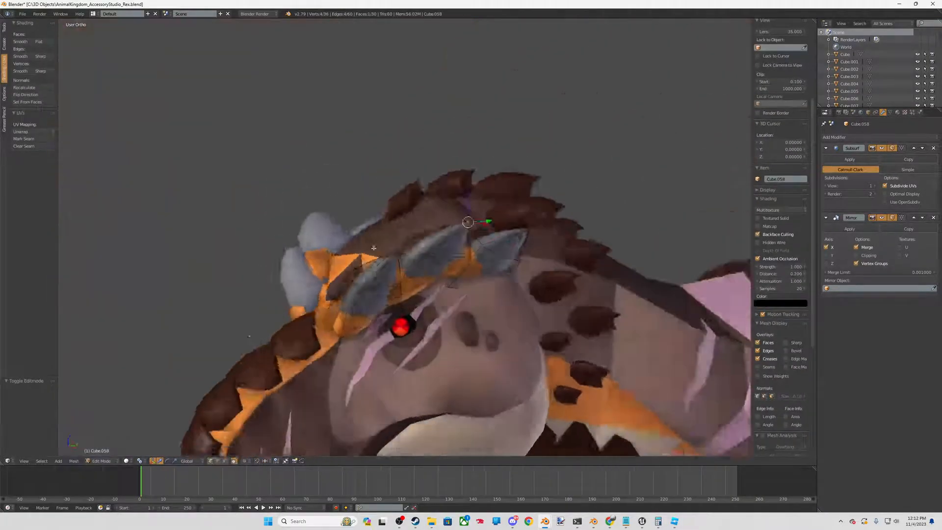
{"action": "key", "text": "3"}
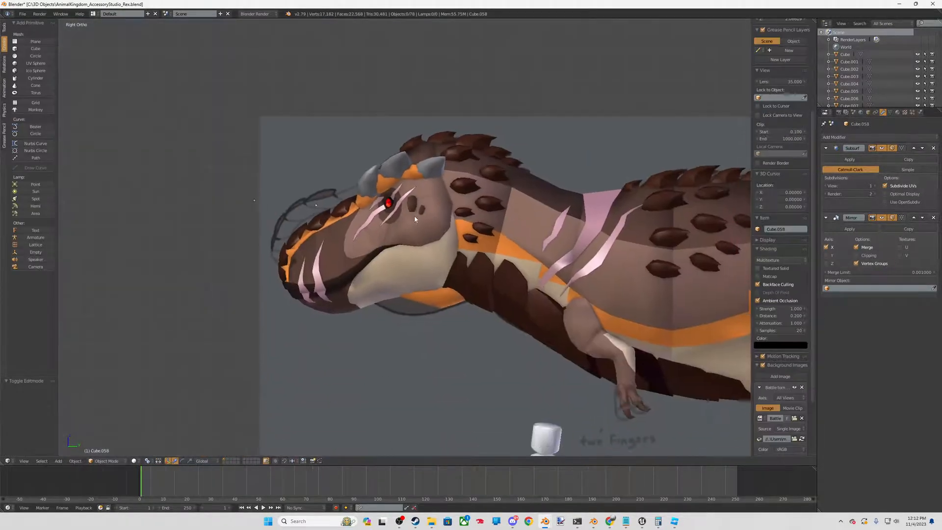
{"action": "key", "text": "Tab"}
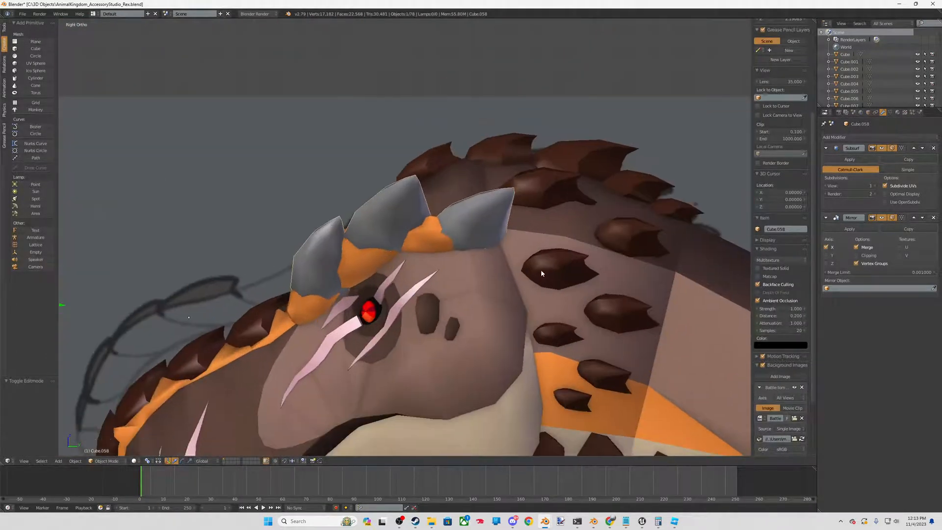
{"action": "key", "text": "Tab"}
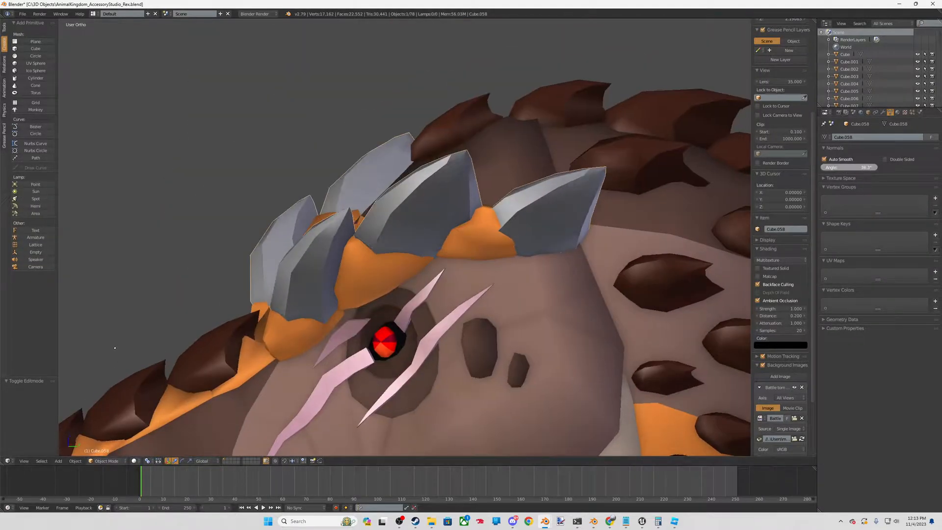
Step: Enter Edit Mode on the brow spike mesh with all its denser geometry selected
{"action": "key", "text": "Tab"}
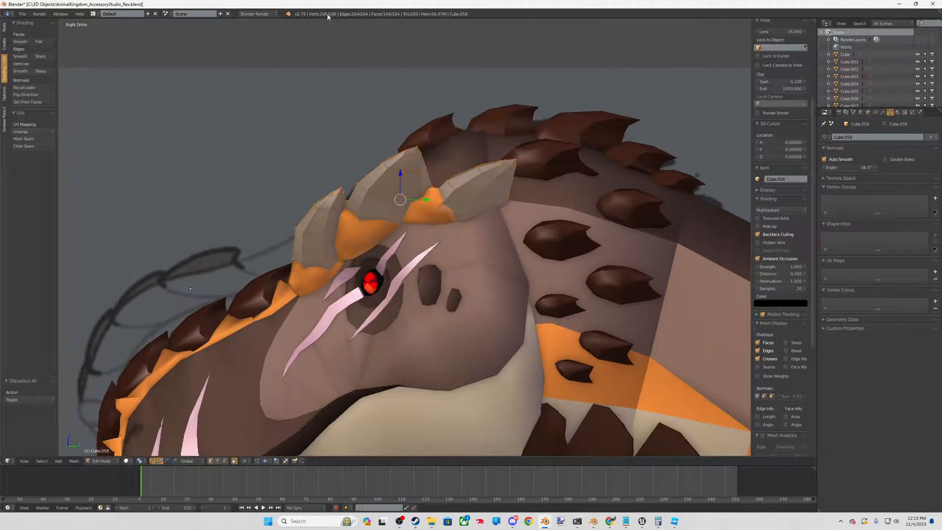
{"action": "key", "text": "Tab"}
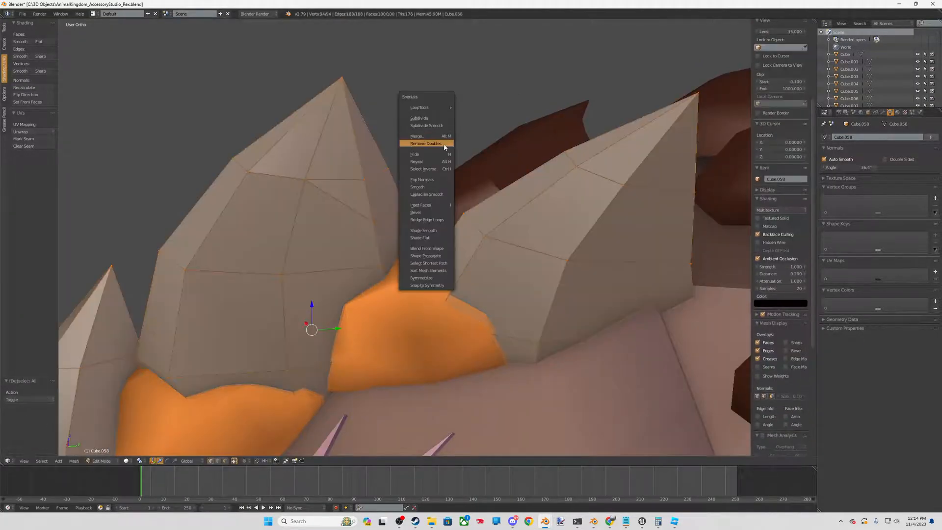
Step: Remove doubles on the spike mesh and merge the chosen vertices at their center
{"action": "left_click", "coordinate": [427, 143]}
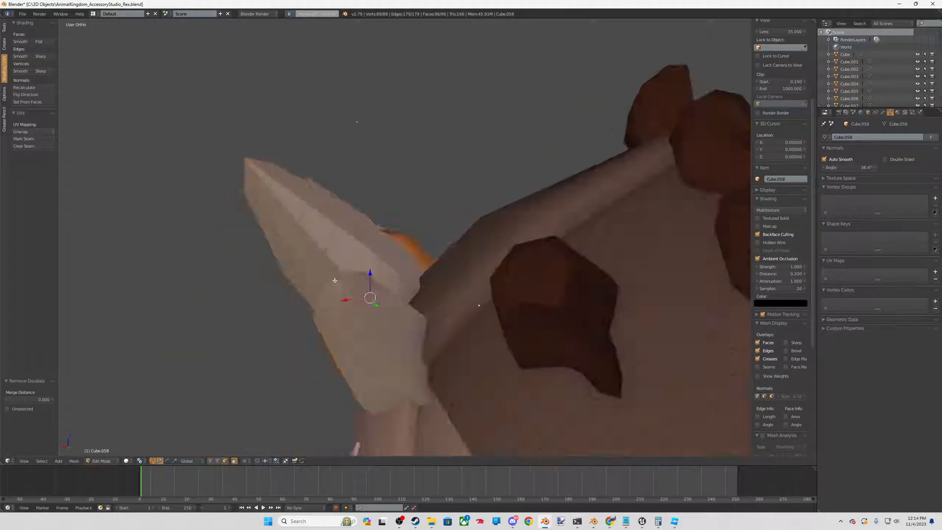
{"action": "key", "text": "KP_3"}
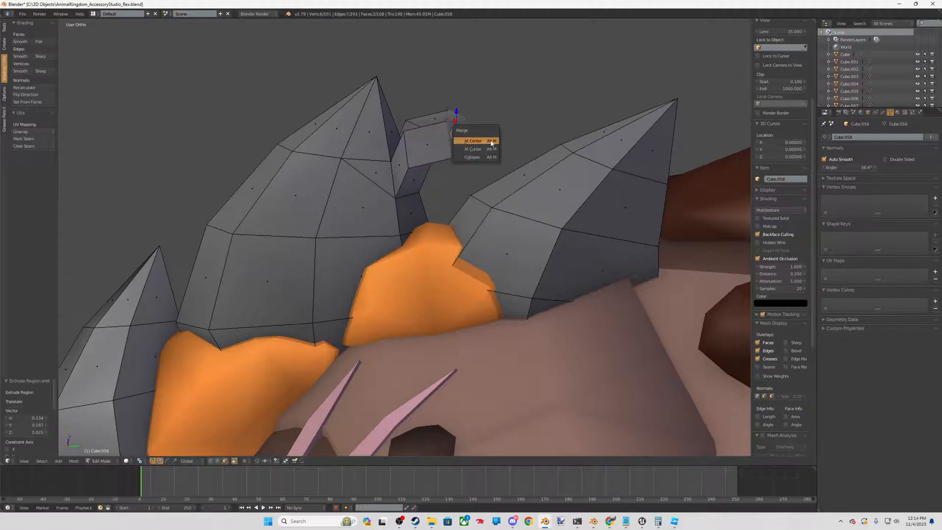
{"action": "left_click", "coordinate": [472, 140]}
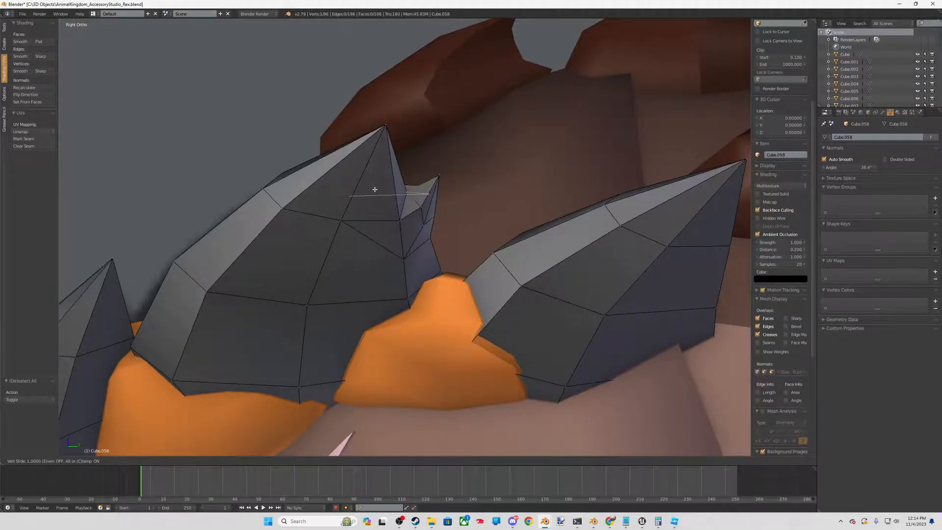
{"action": "right_click", "coordinate": [374, 189]}
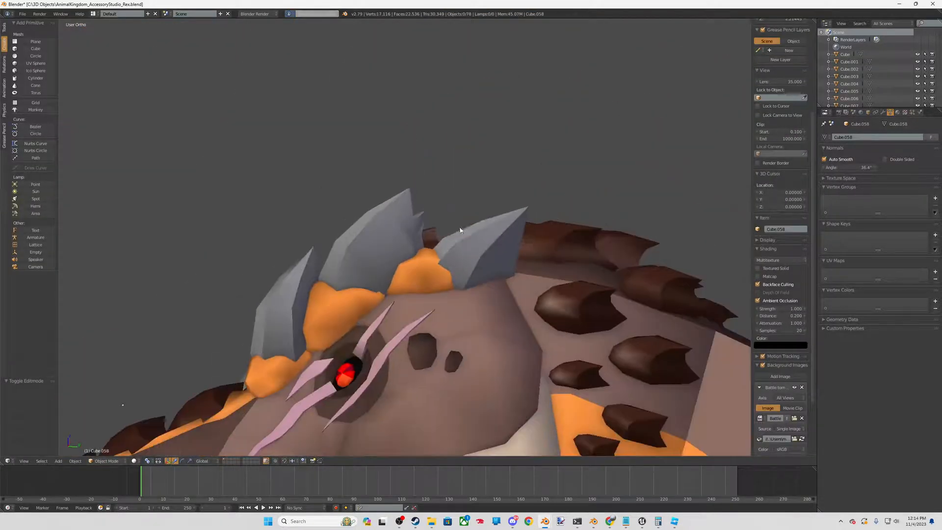
Step: Merge remaining duplicate vertices, leaving a small secondary point beside the main brow spike
{"action": "key", "text": "Tab"}
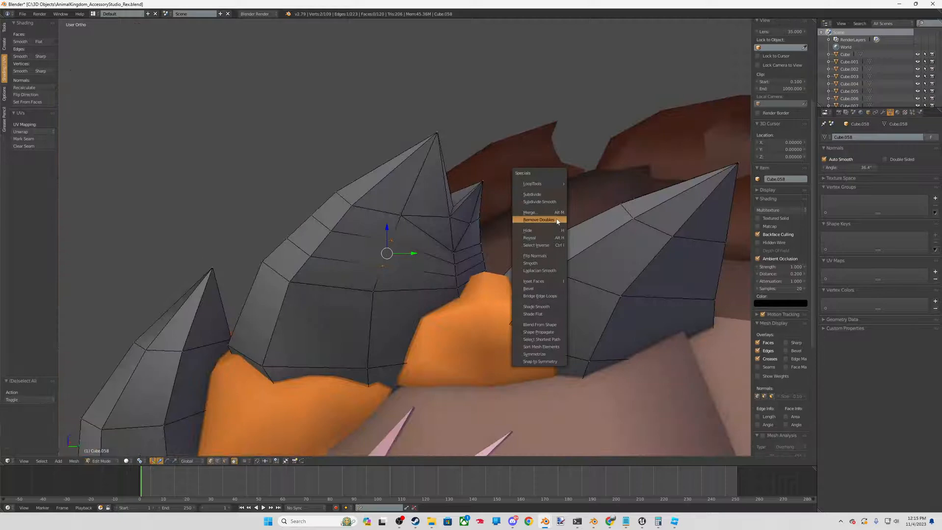
{"action": "left_click", "coordinate": [538, 218]}
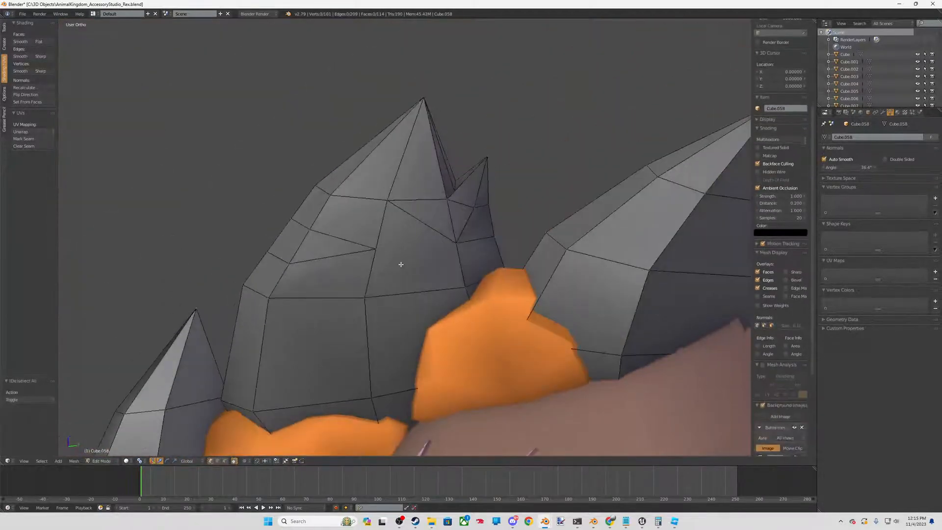
{"action": "key", "text": "K"}
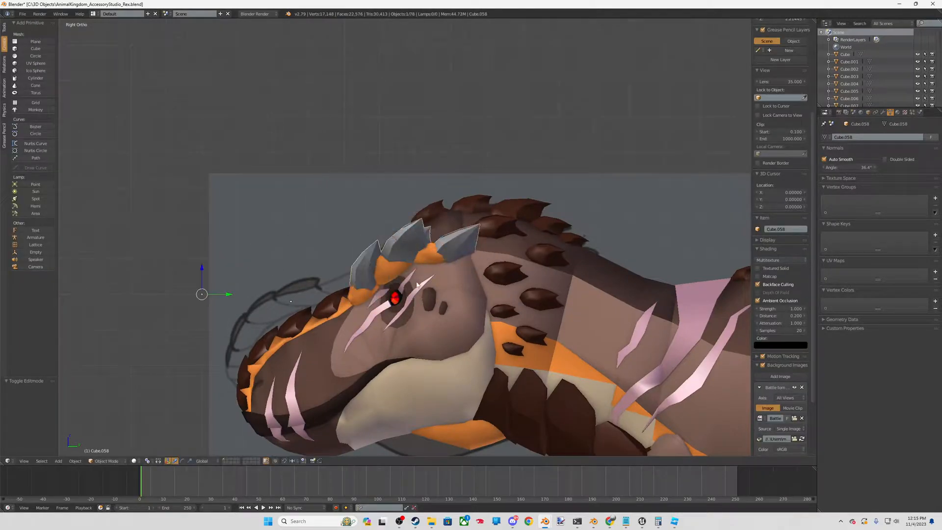
Step: Duplicate a spike with Shift+D and shape it into a large grey scale jutting from the lower jaw
{"action": "key", "text": "Tab"}
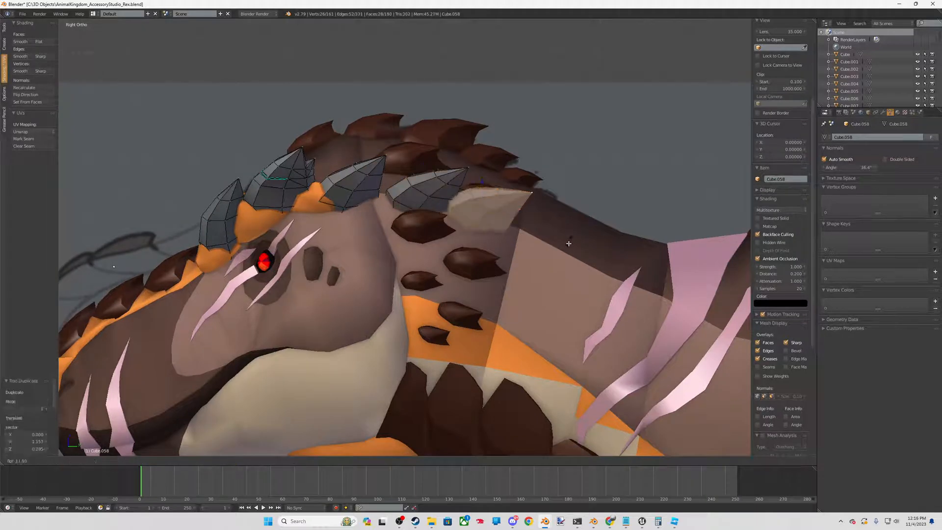
{"action": "key", "text": "s"}
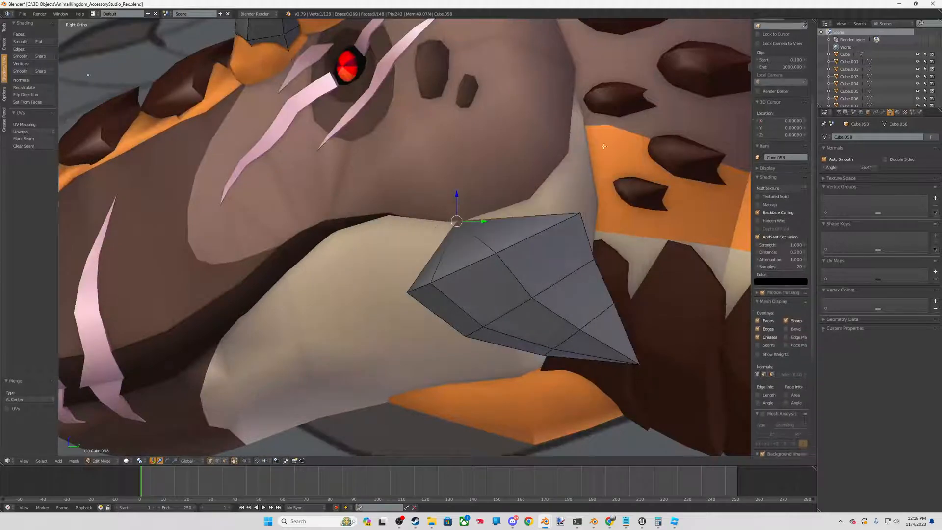
{"action": "scroll", "scroll_direction": "down", "scroll_amount": 3}
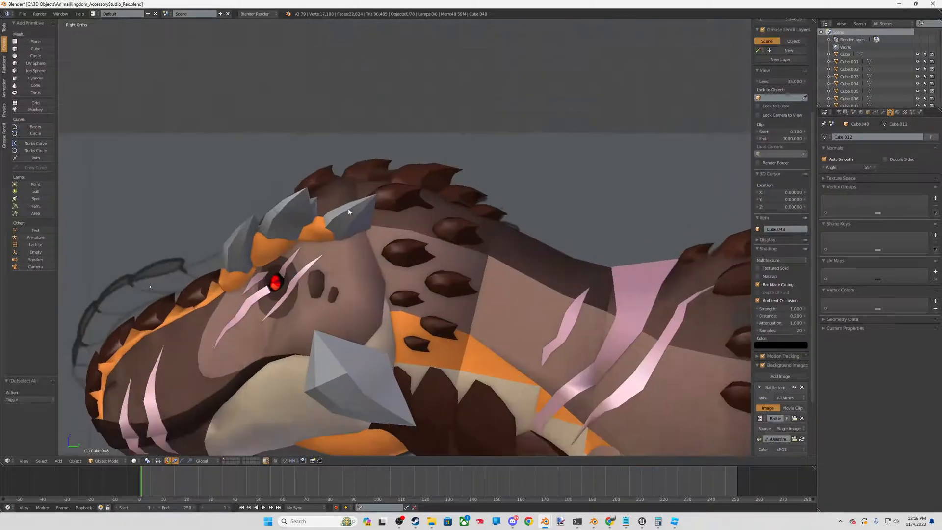
Step: Duplicate the jaw scale several times into a cluster of grey spikes along the chin and cheek
{"action": "key", "text": "Tab"}
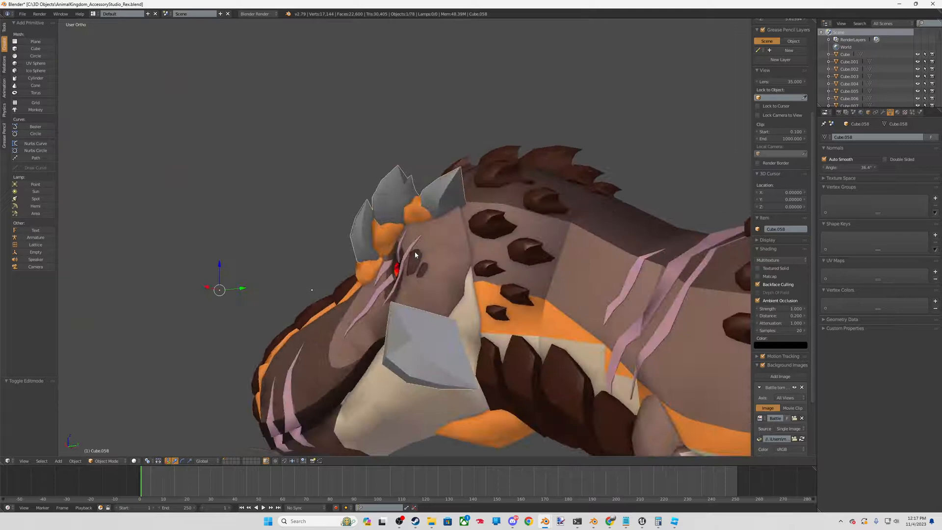
{"action": "key", "text": "Tab"}
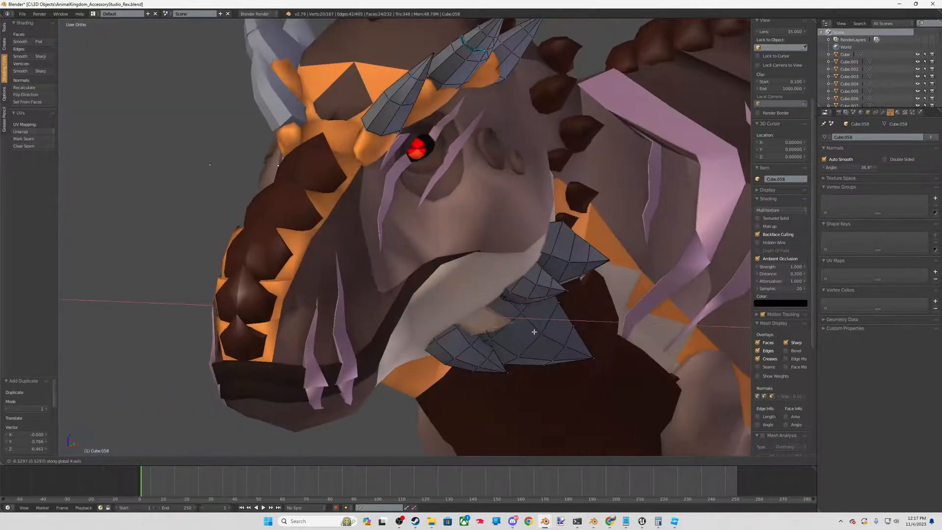
{"action": "key", "text": "Tab"}
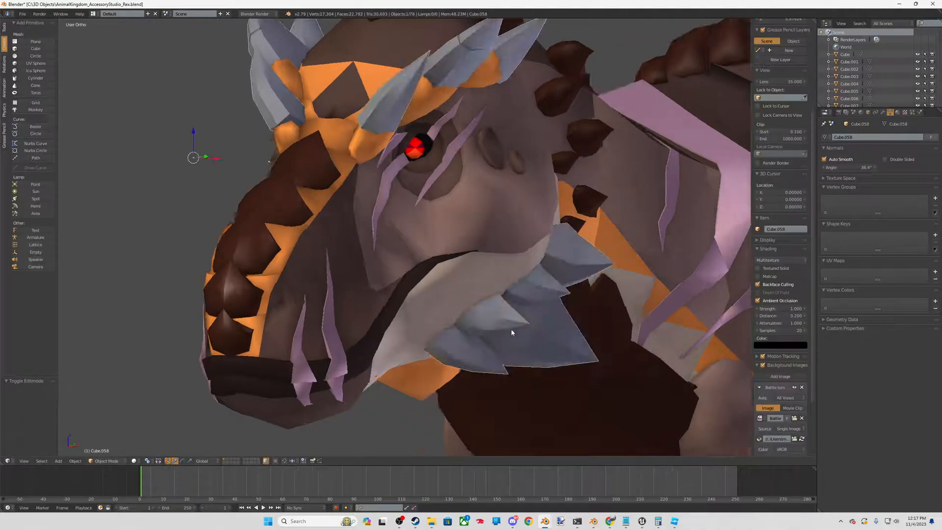
Step: Check the mirrored spikes and scales from the front, then start the FBX export of selected objects
{"action": "key", "text": "Tab"}
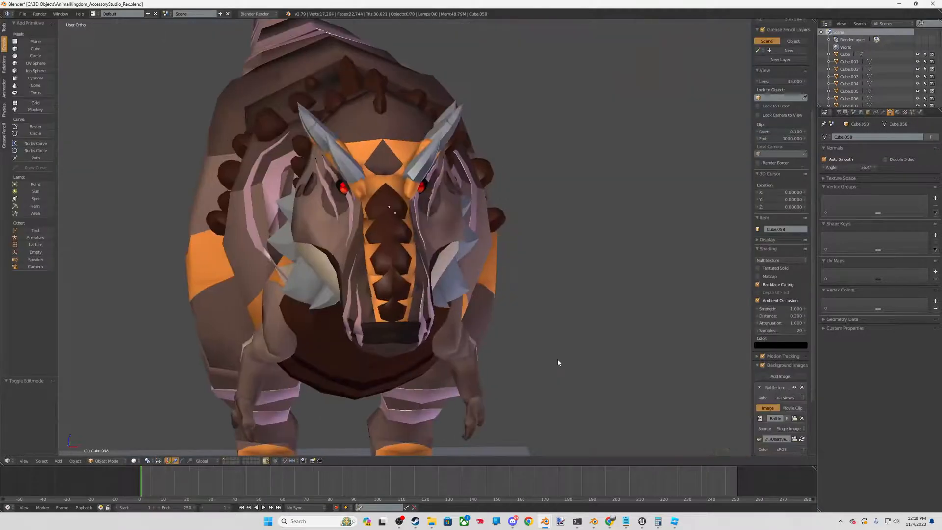
{"action": "key", "text": "Tab"}
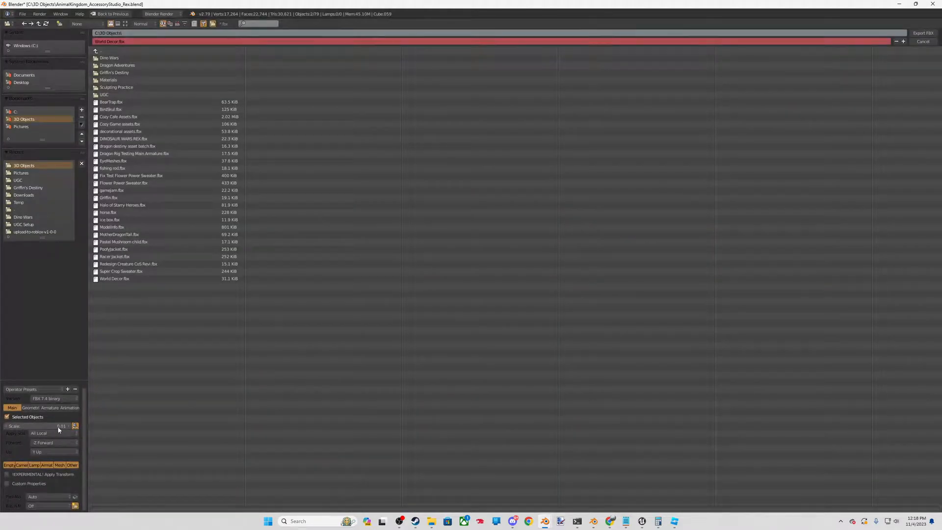
{"action": "mouse_move", "coordinate": [7, 417]}
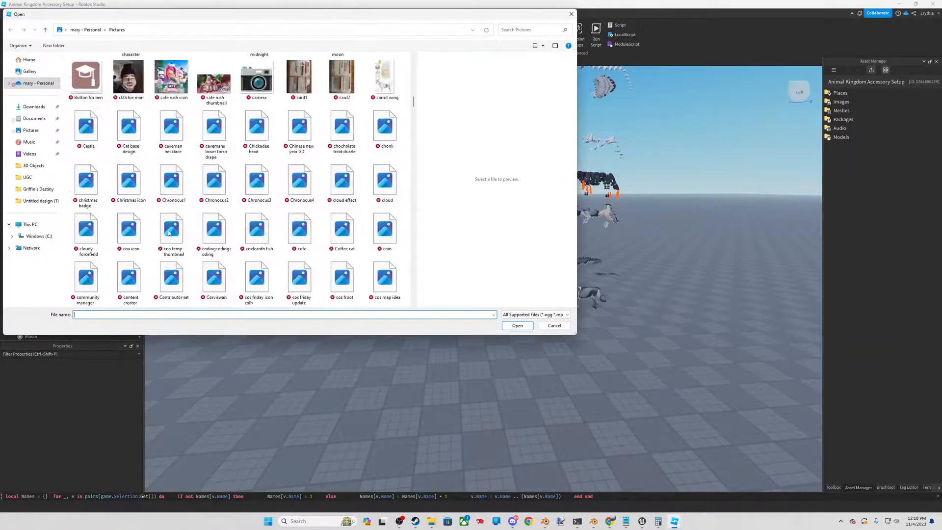
Step: Bulk-import World Decor.fbx and apply all Mesh Import Options to bring in the spike and scale meshes
{"action": "left_click", "coordinate": [33, 165]}
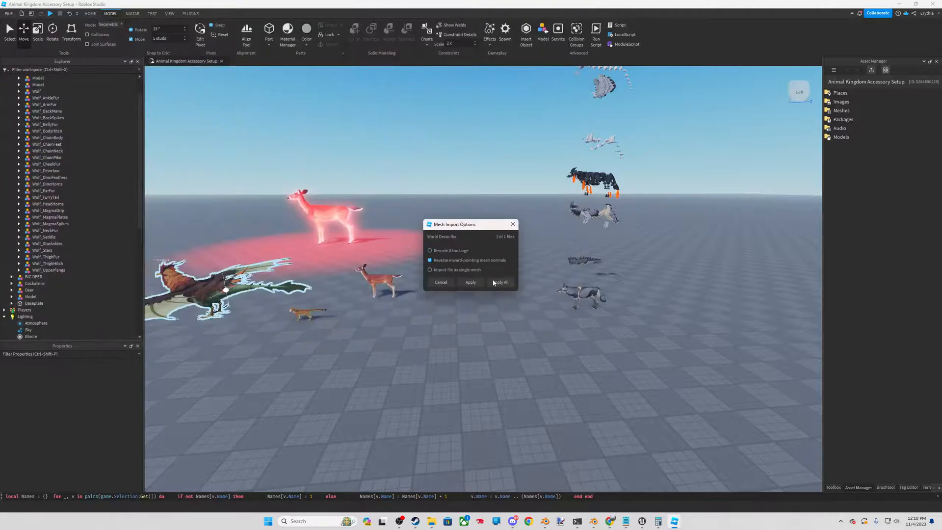
{"action": "left_click", "coordinate": [500, 283]}
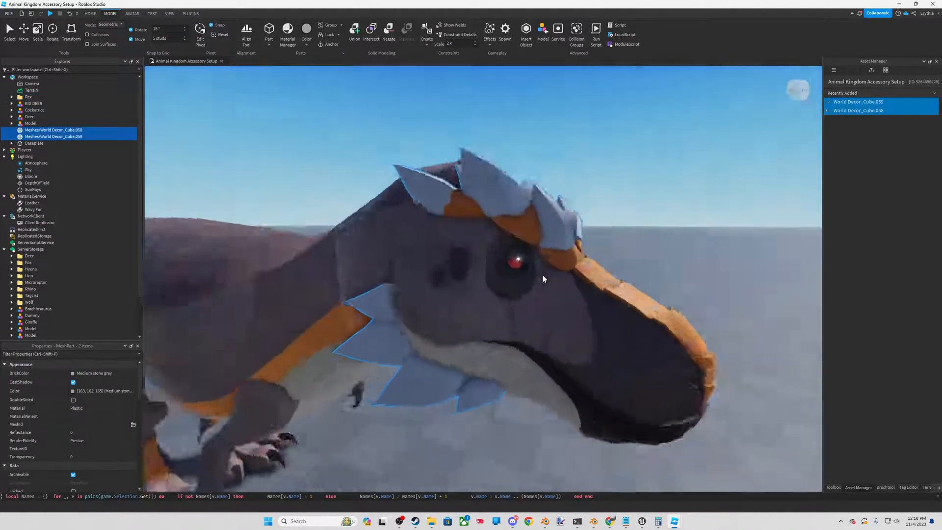
Step: Select the imported spike and scale MeshParts, set their Material to Metal and parent them to the rex
{"action": "left_click", "coordinate": [99, 409]}
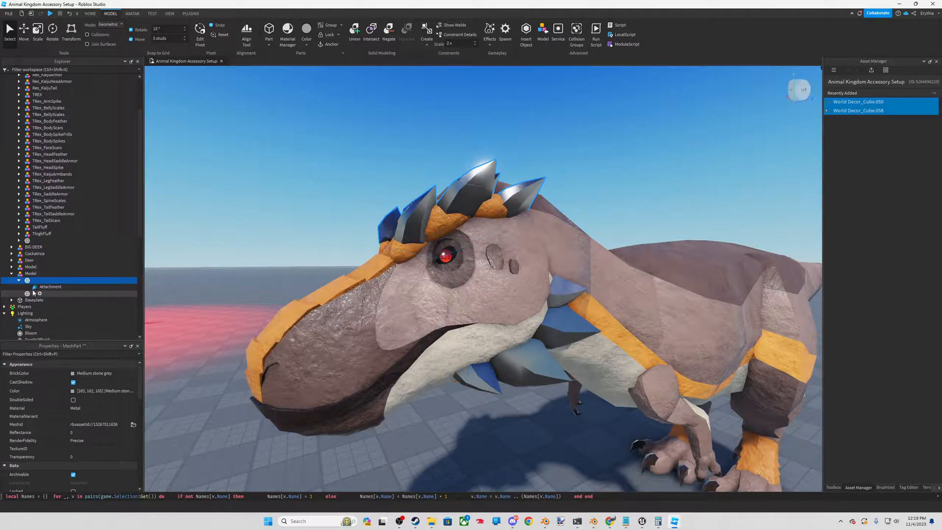
{"action": "right_click", "coordinate": [50, 287]}
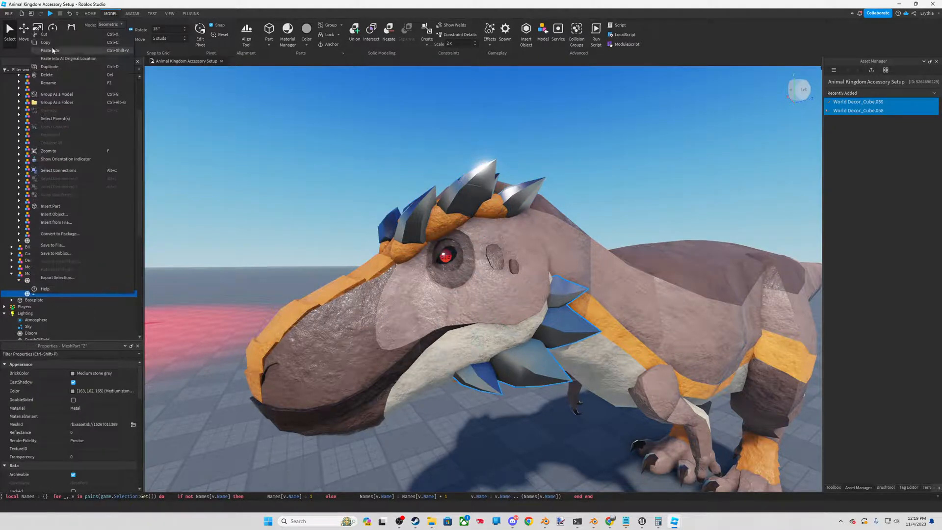